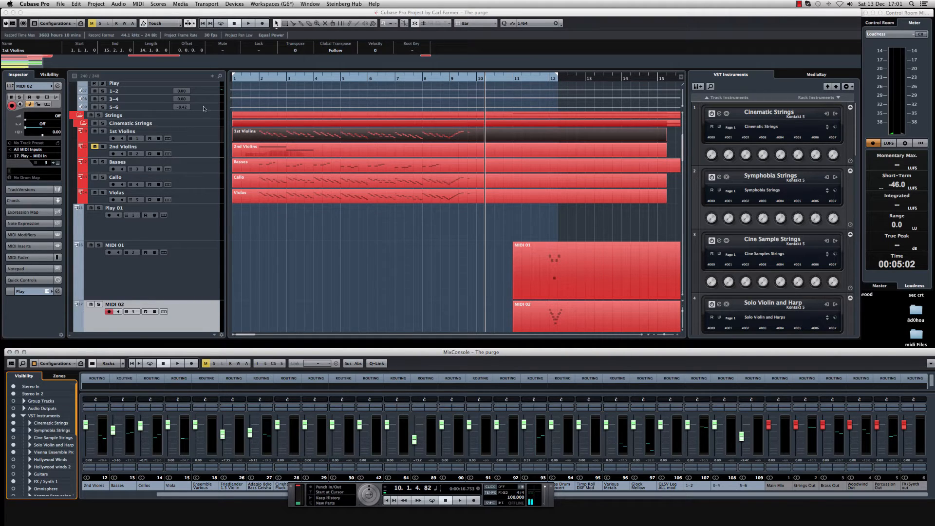
mouse_move(326, 263)
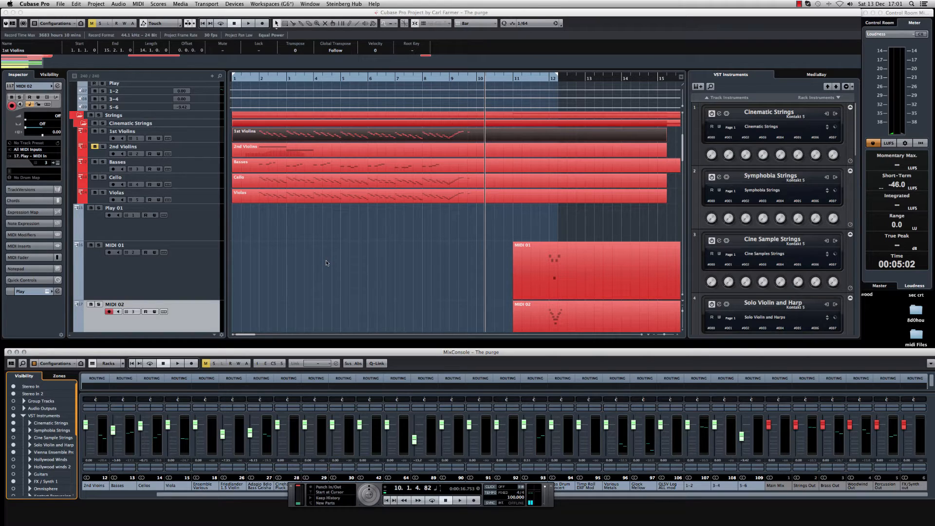
mouse_move(209, 137)
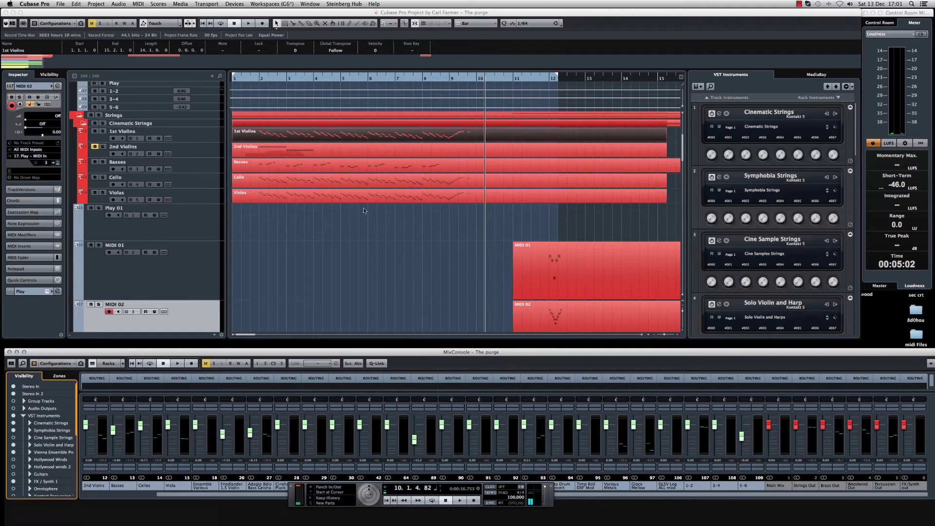
mouse_move(334, 232)
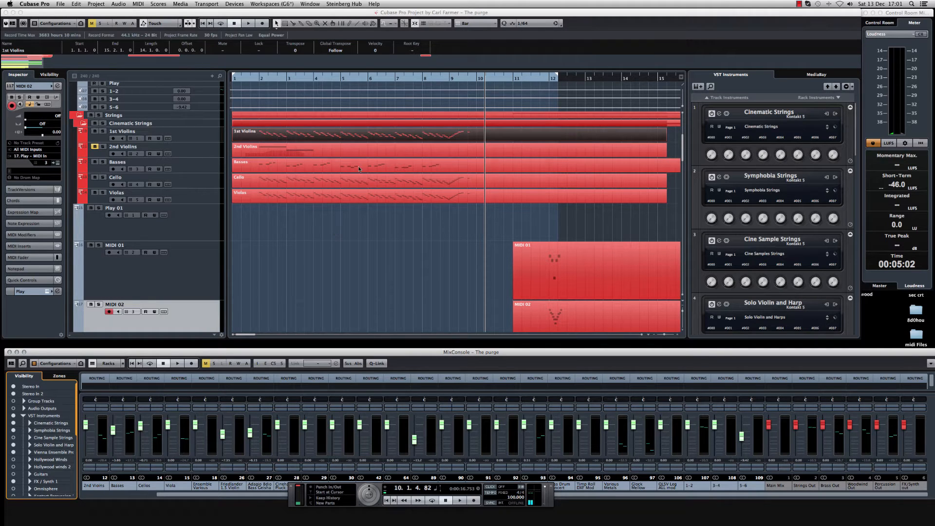
mouse_move(206, 145)
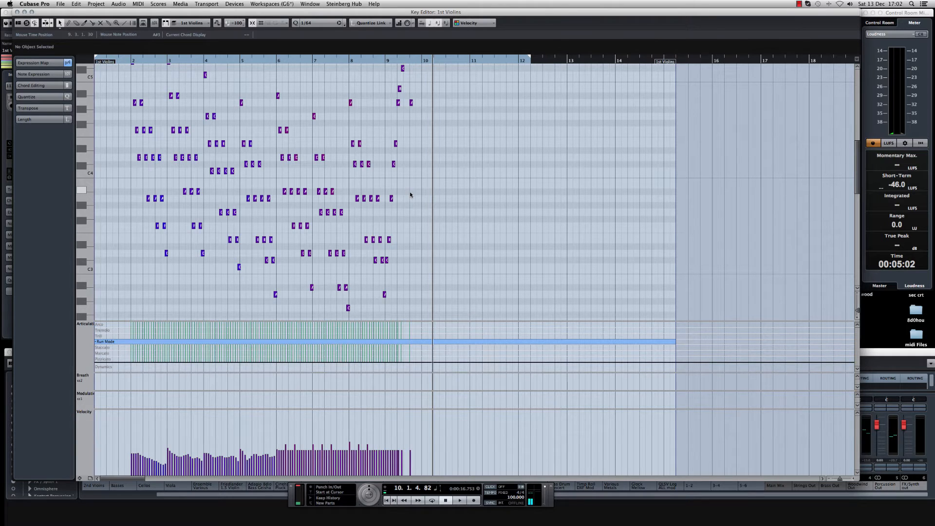
mouse_move(140, 83)
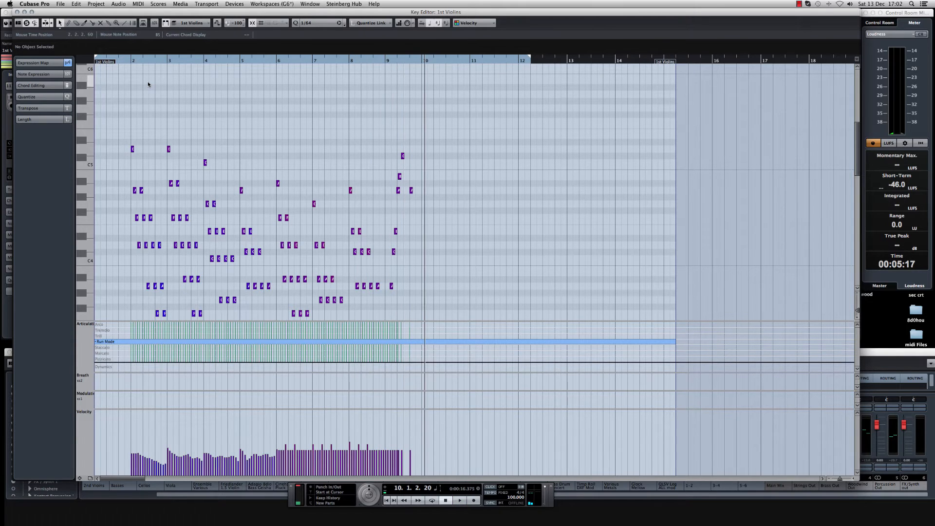
mouse_move(265, 133)
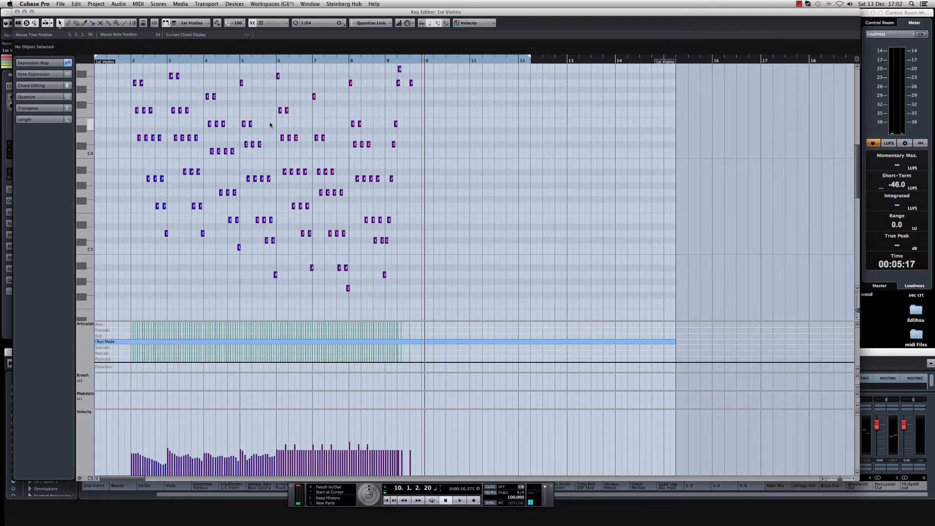
scroll("down", 3)
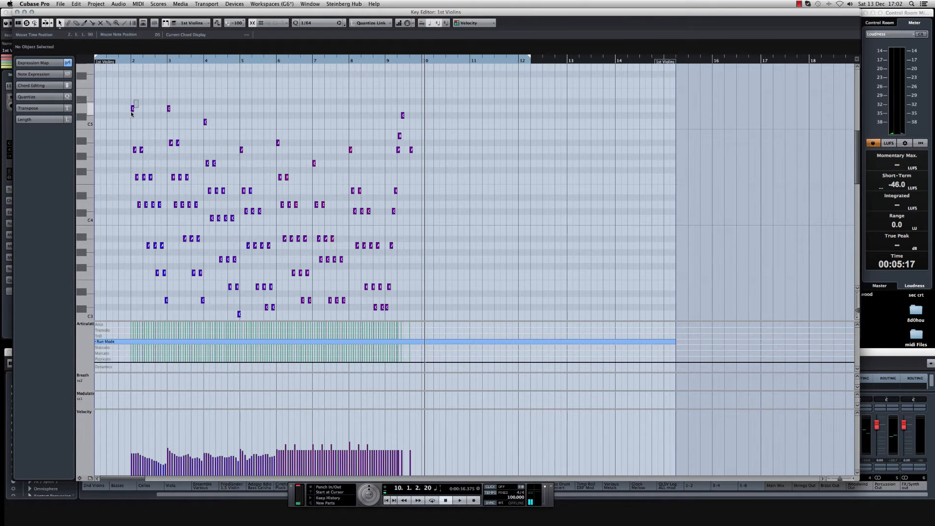
left_click(133, 108)
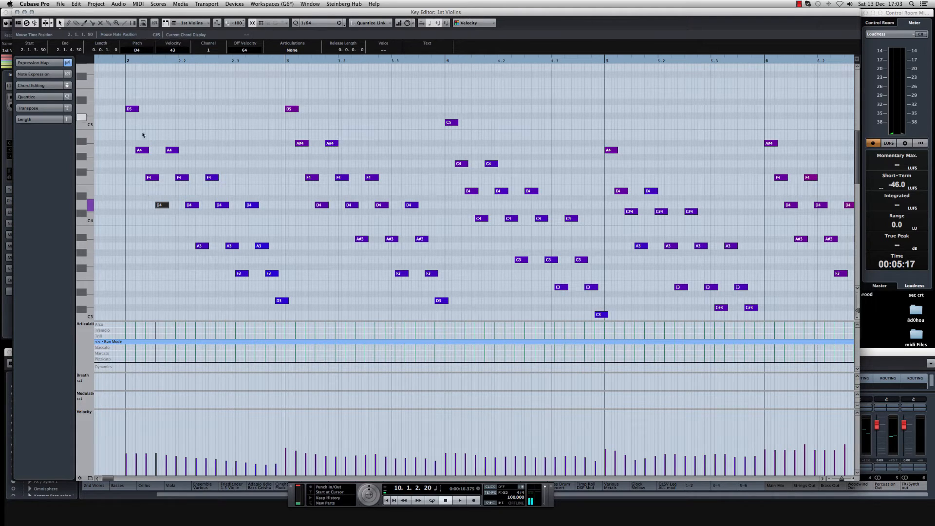
left_click(172, 150)
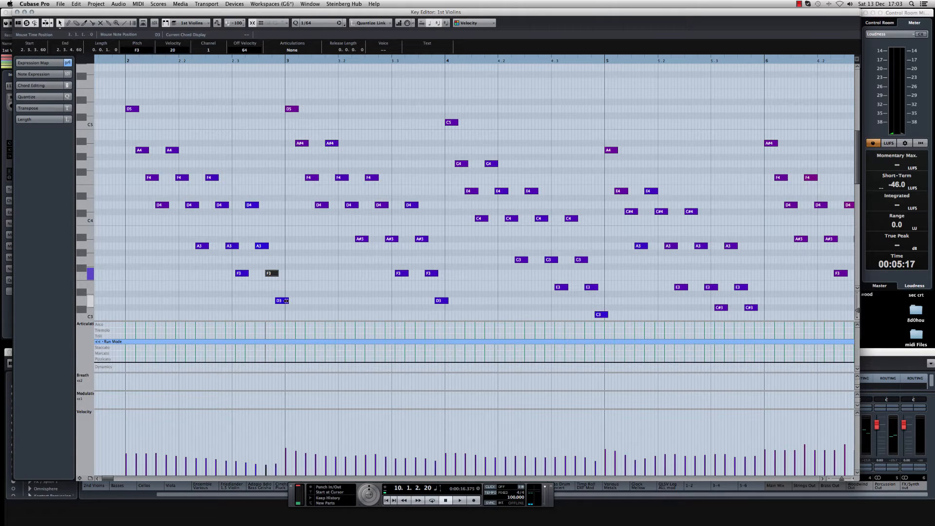
left_click(281, 300)
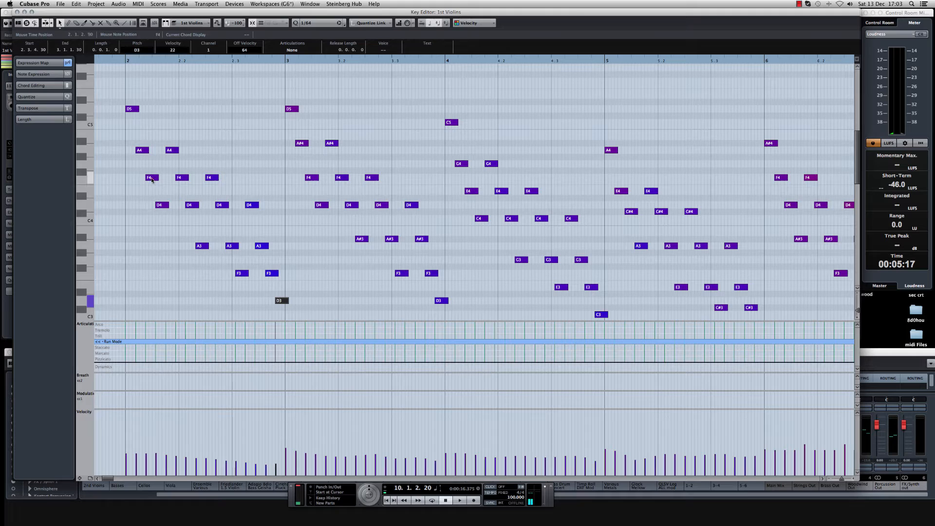
mouse_move(210, 249)
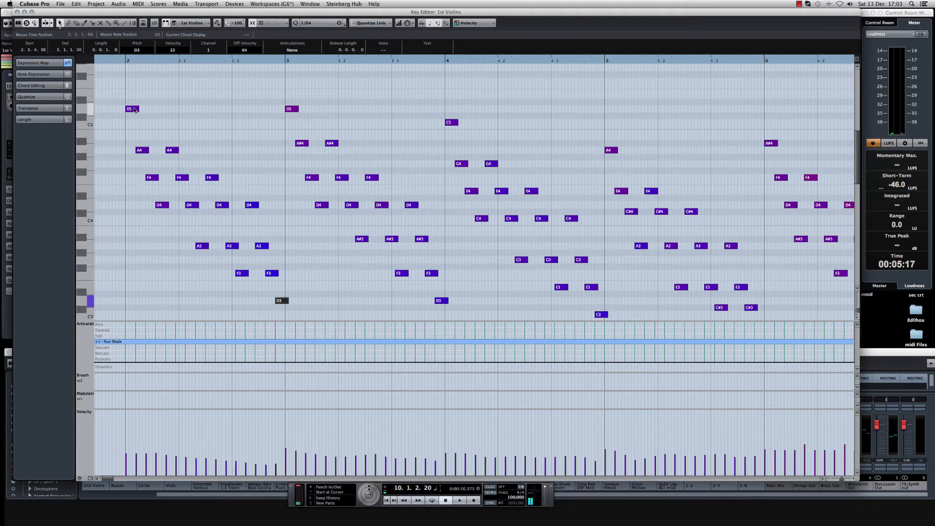
left_click(138, 150)
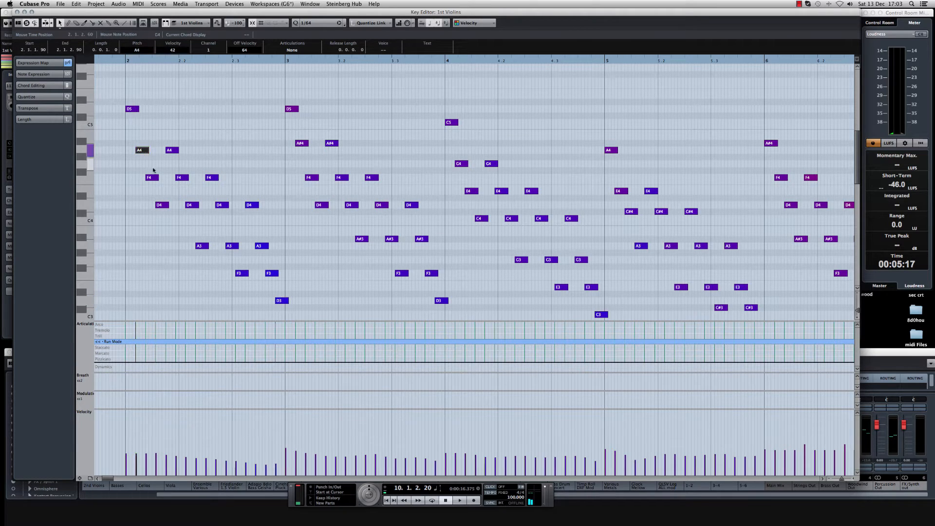
left_click(160, 204)
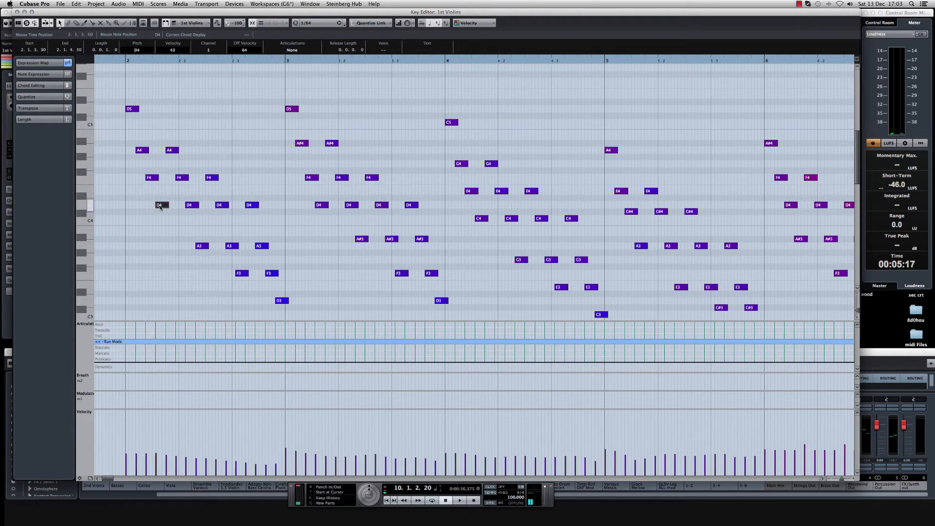
left_click(171, 150)
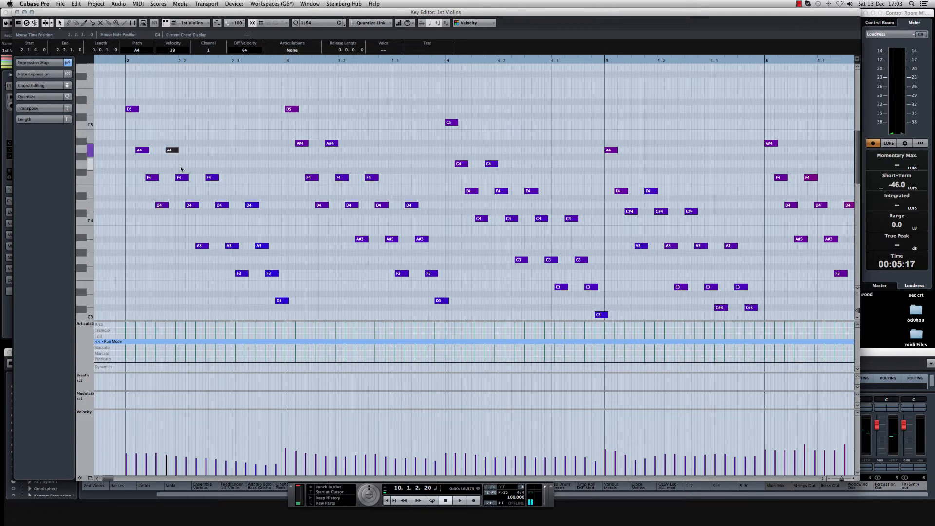
left_click(200, 246)
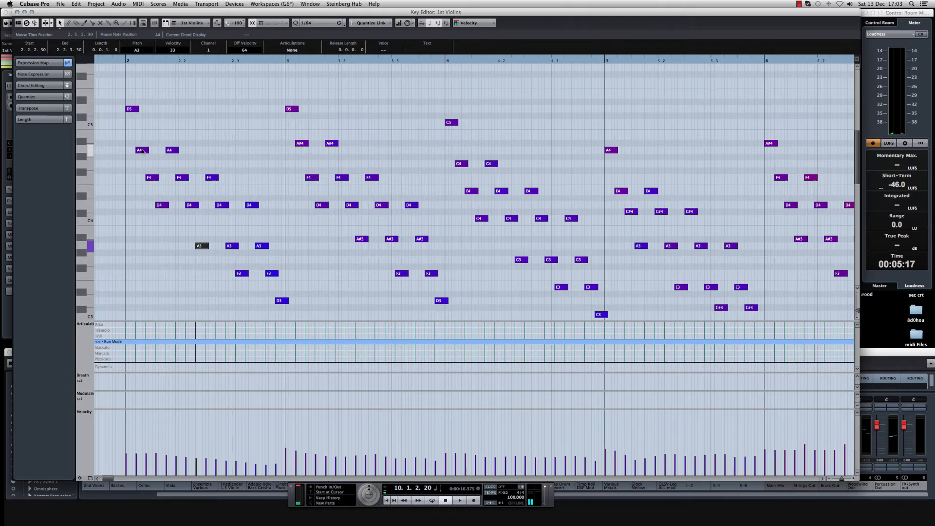
left_click(171, 150)
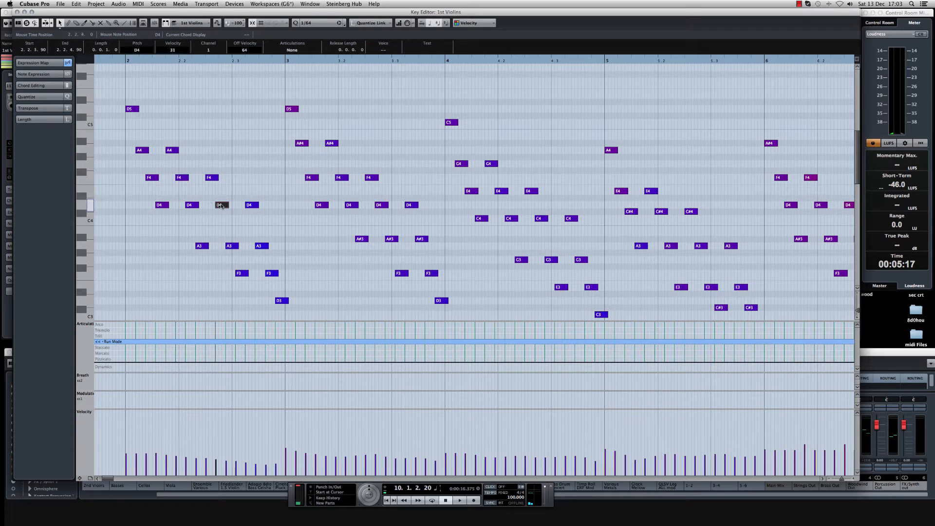
left_click(259, 246)
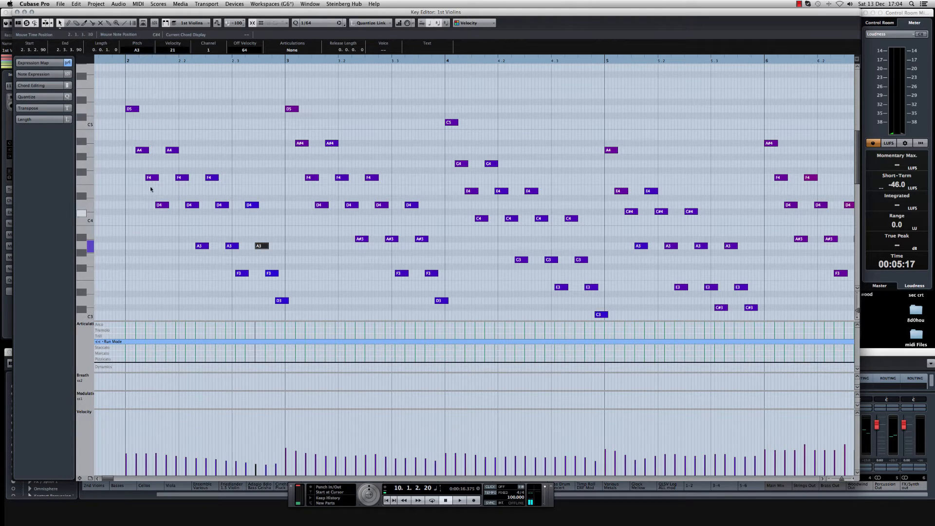
left_click(130, 109)
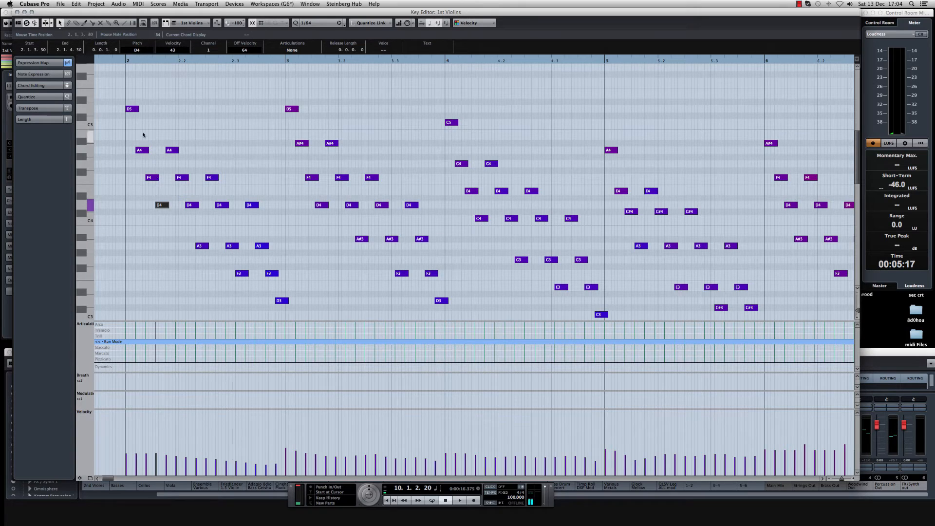
left_click(171, 150)
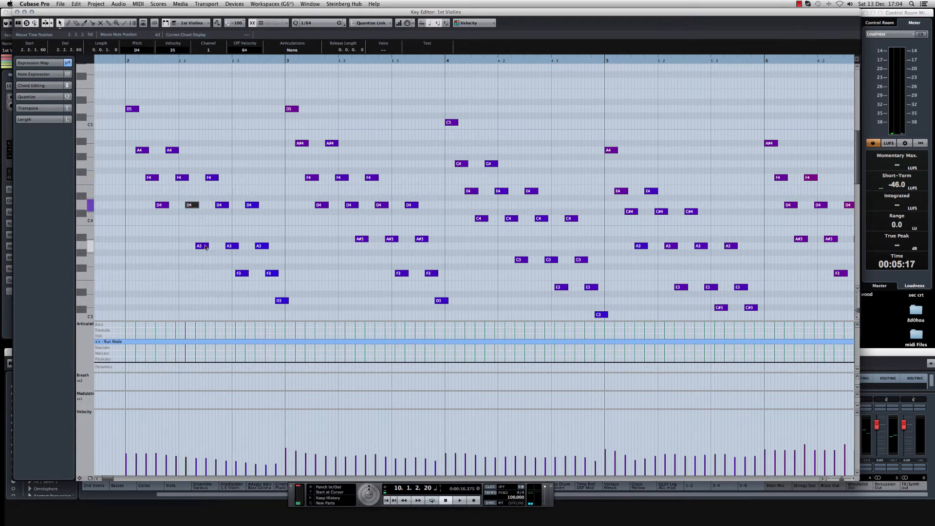
left_click(200, 245)
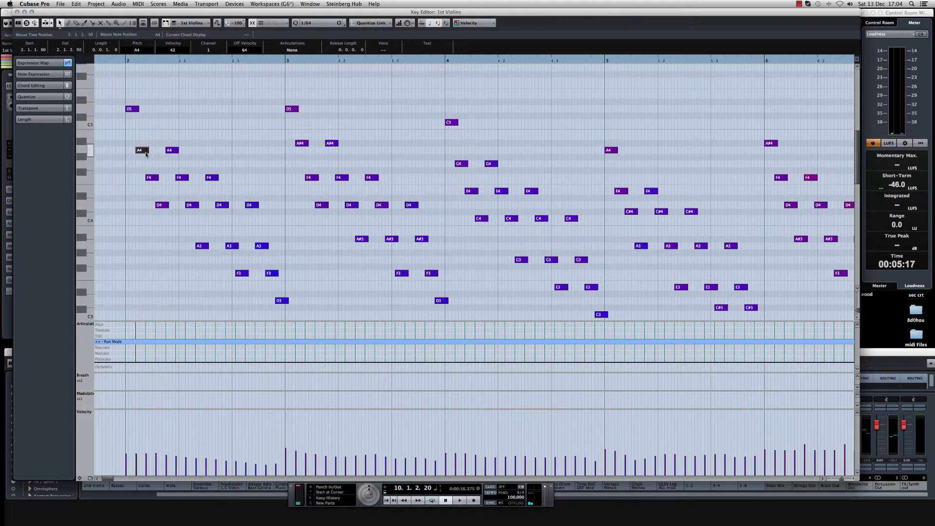
left_click(261, 245)
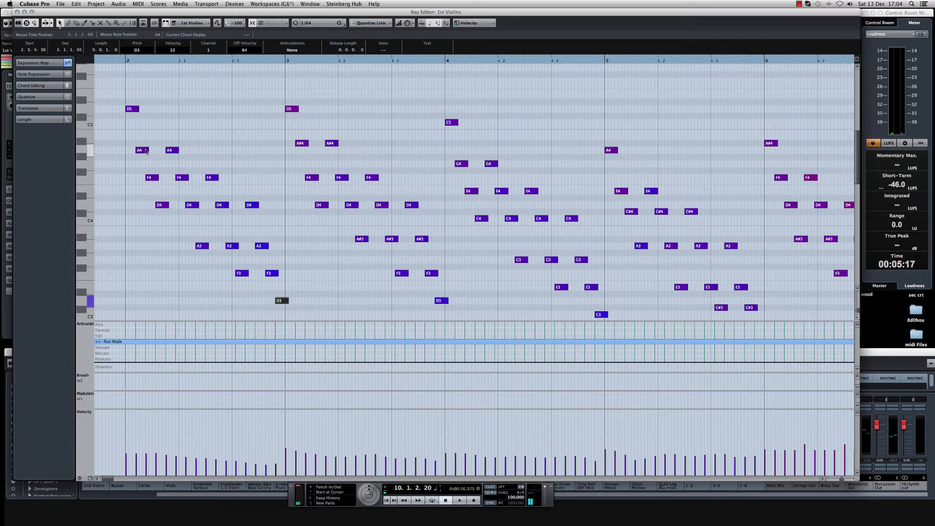
mouse_move(179, 179)
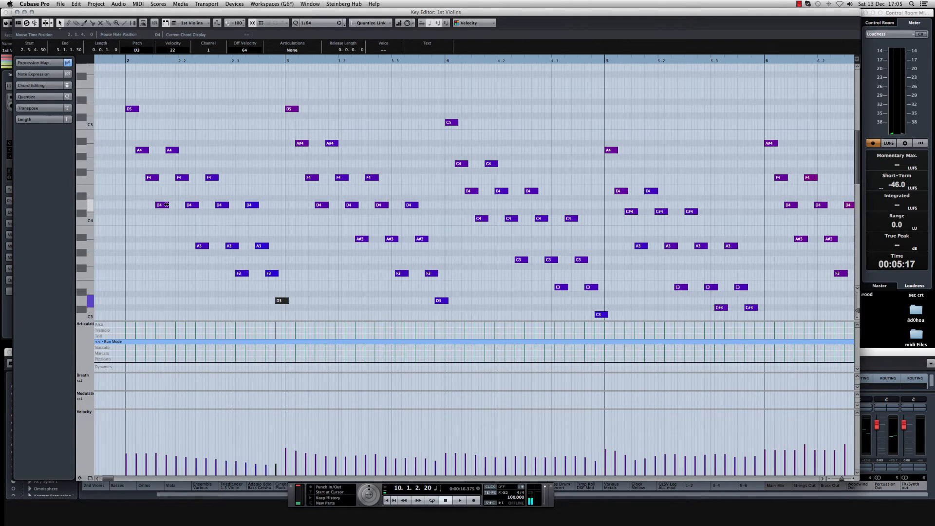
mouse_move(269, 291)
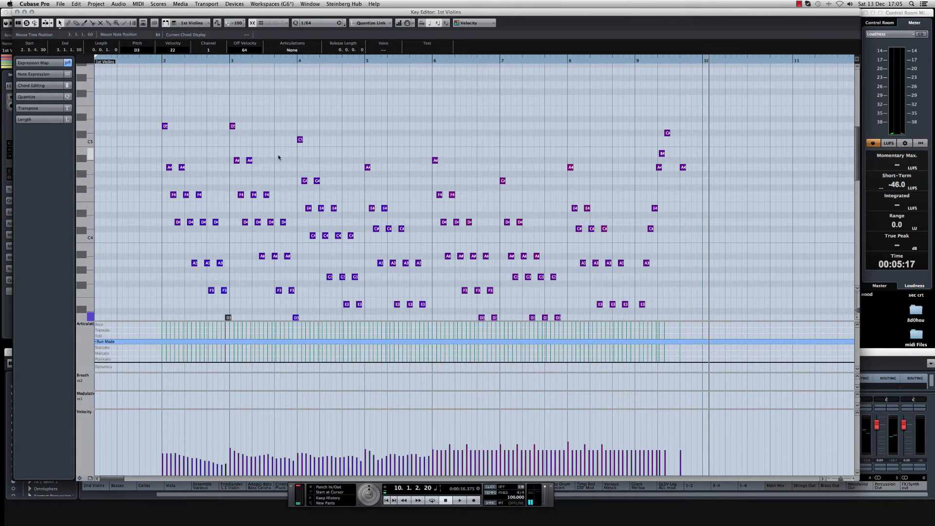
scroll("down", 3)
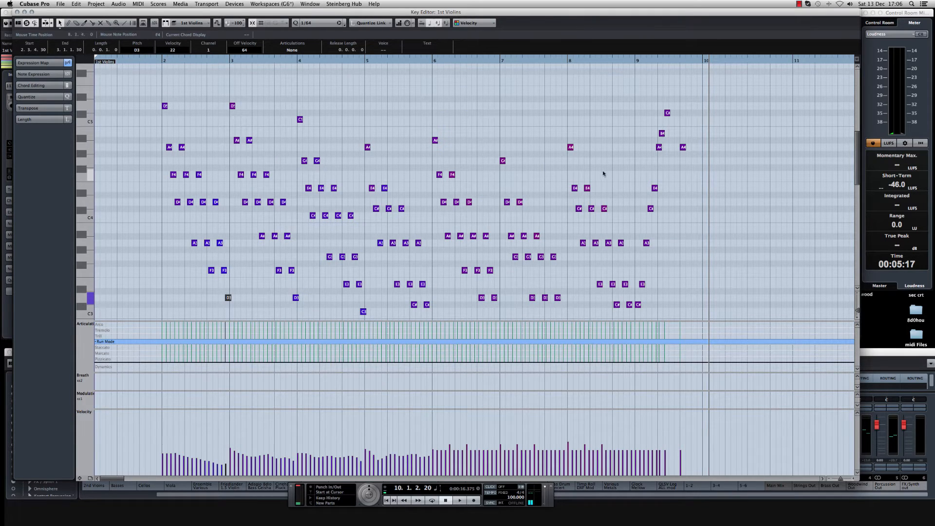
mouse_move(517, 189)
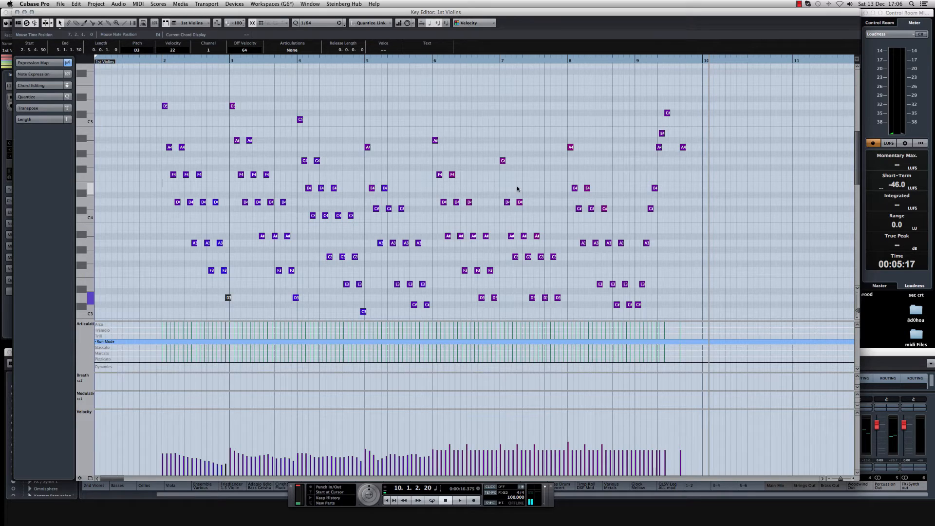
mouse_move(542, 189)
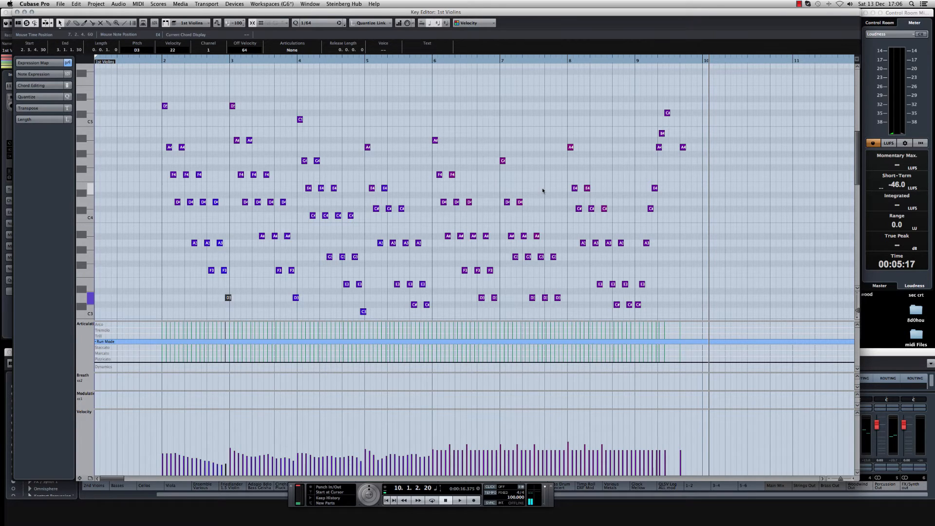
mouse_move(199, 250)
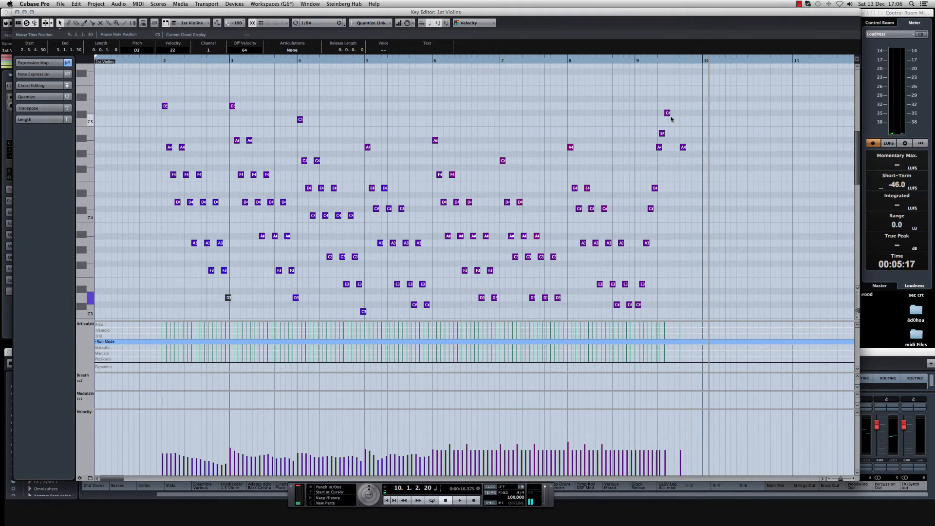
mouse_move(684, 205)
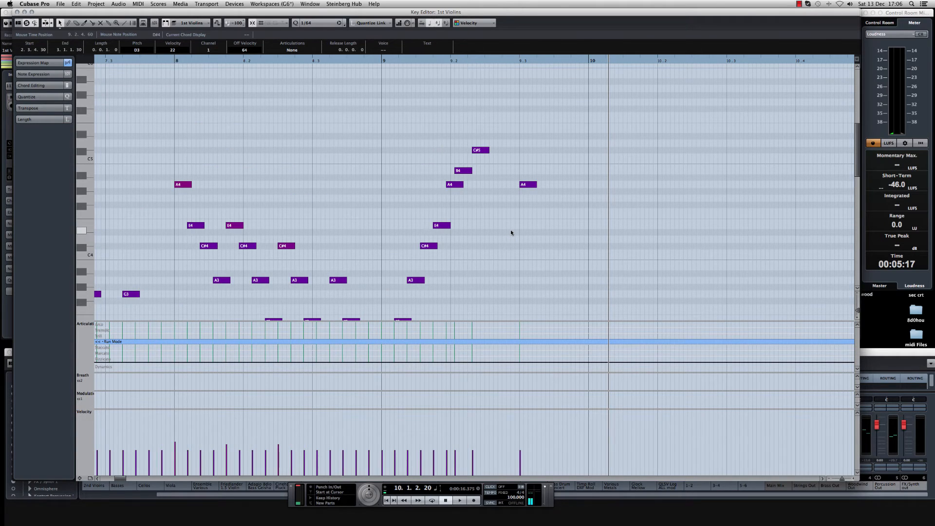
mouse_move(396, 81)
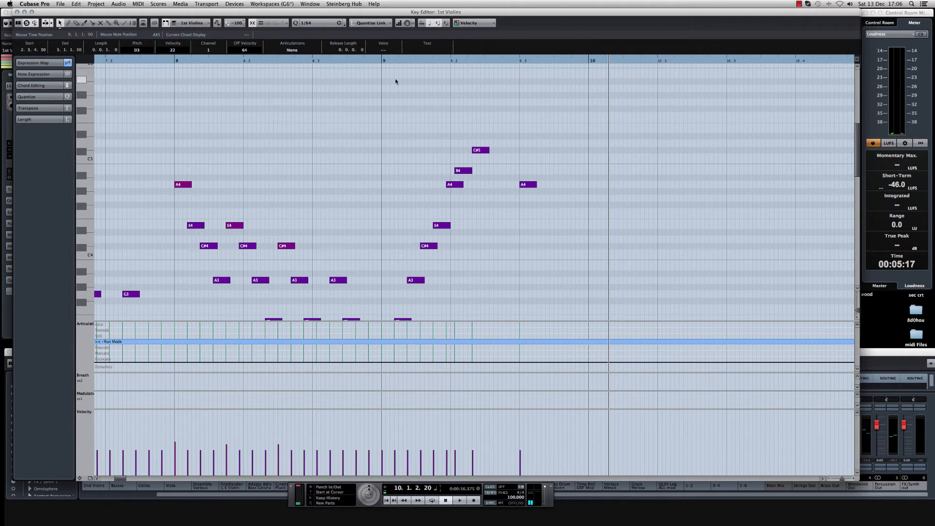
left_click(459, 500)
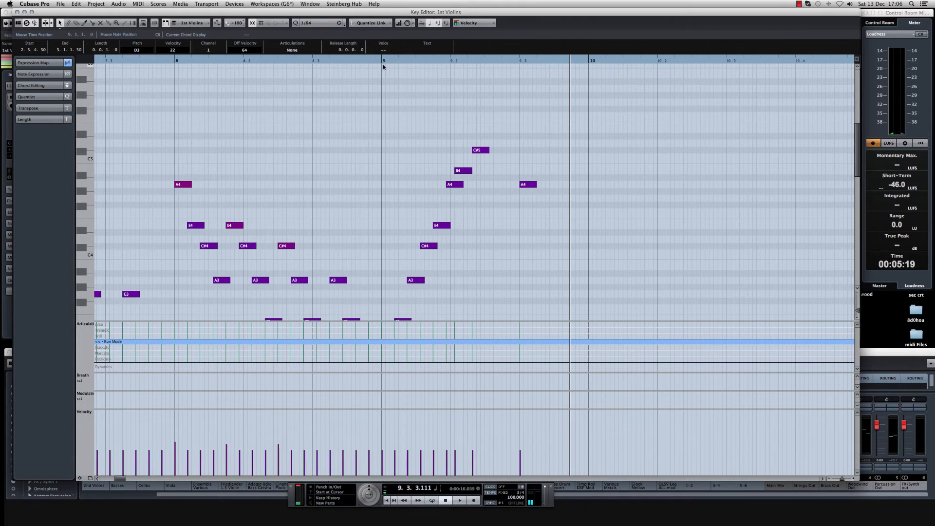
left_click(459, 501)
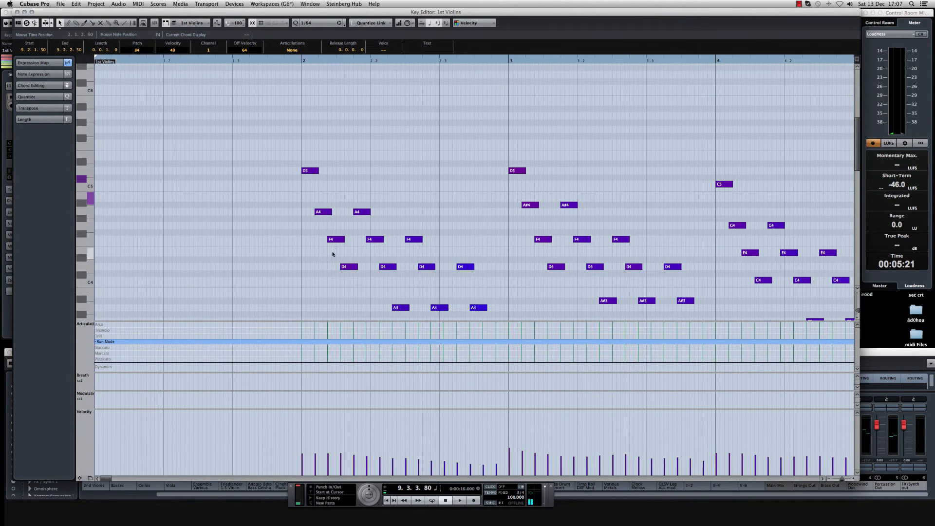
scroll("down", 3)
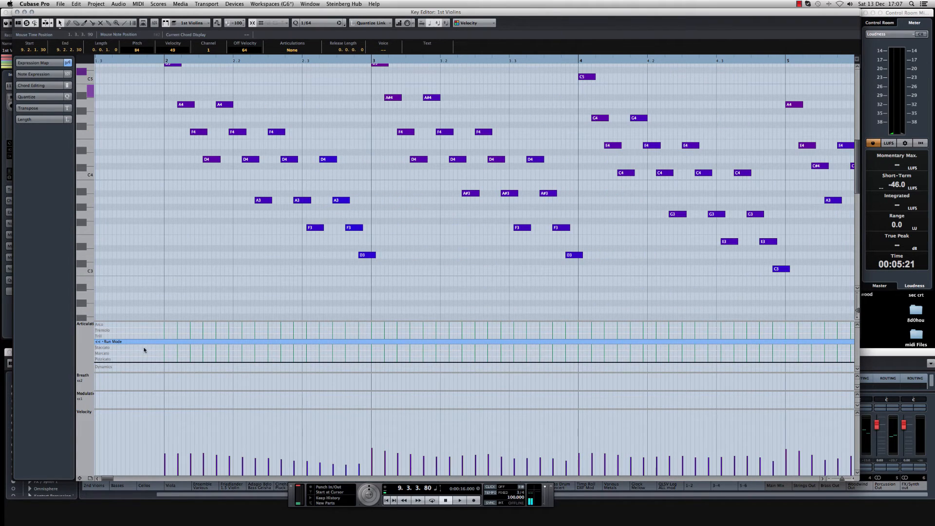
mouse_move(237, 326)
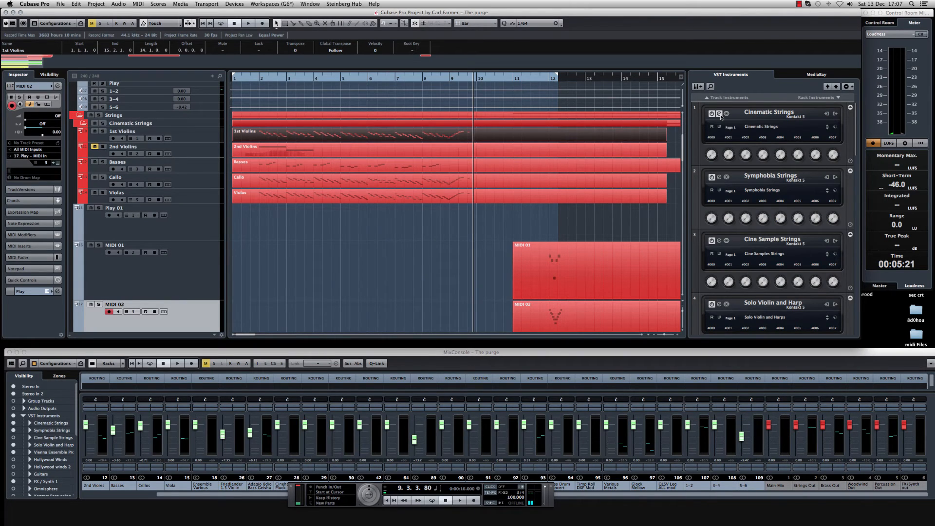
Leave the Key Editor and bring up the Cinematic Strings instrument panel in the arrangement.
left_click(718, 114)
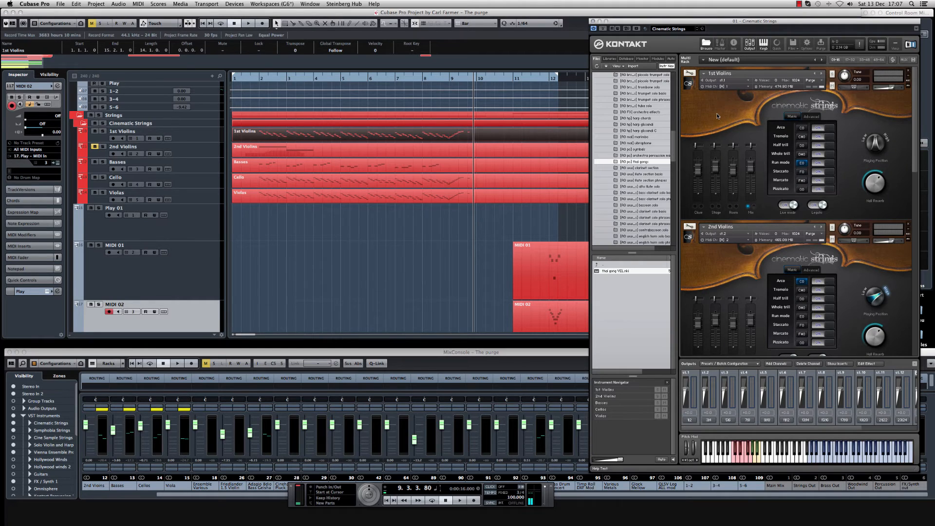
mouse_move(729, 116)
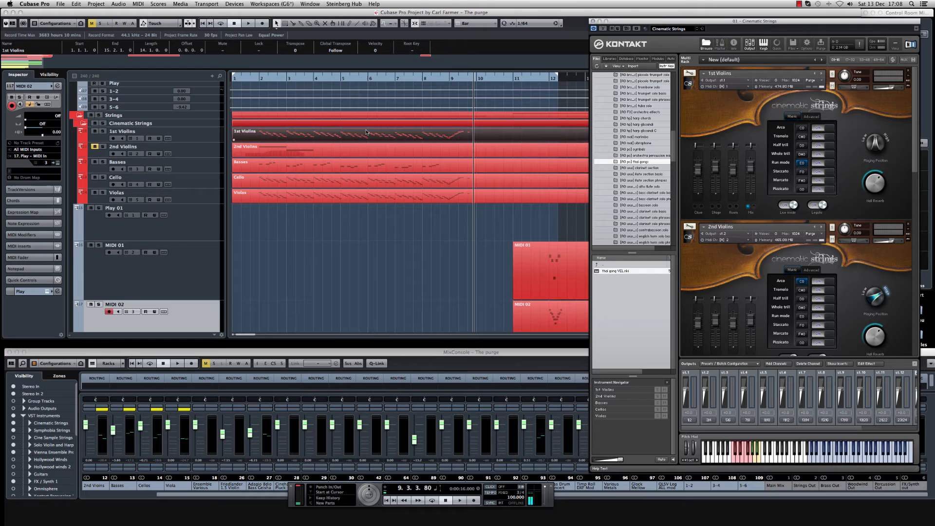
mouse_move(745, 119)
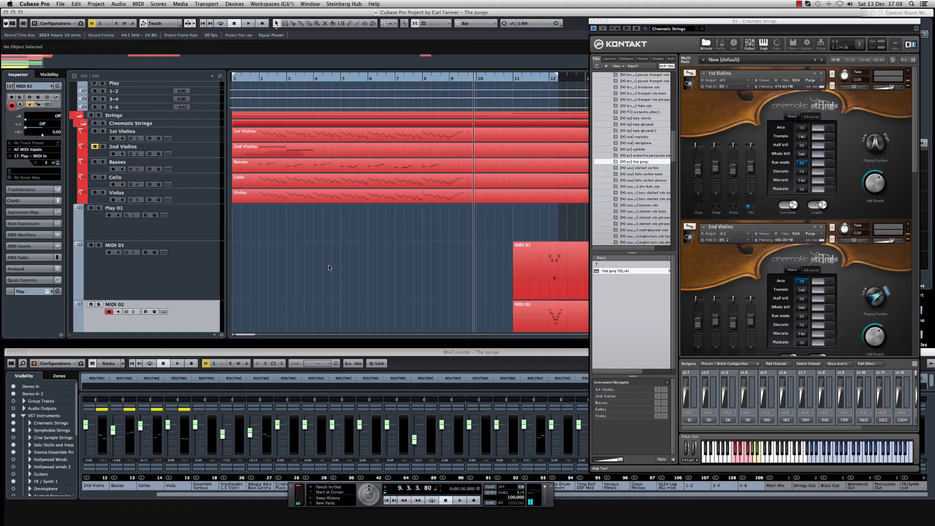
mouse_move(334, 261)
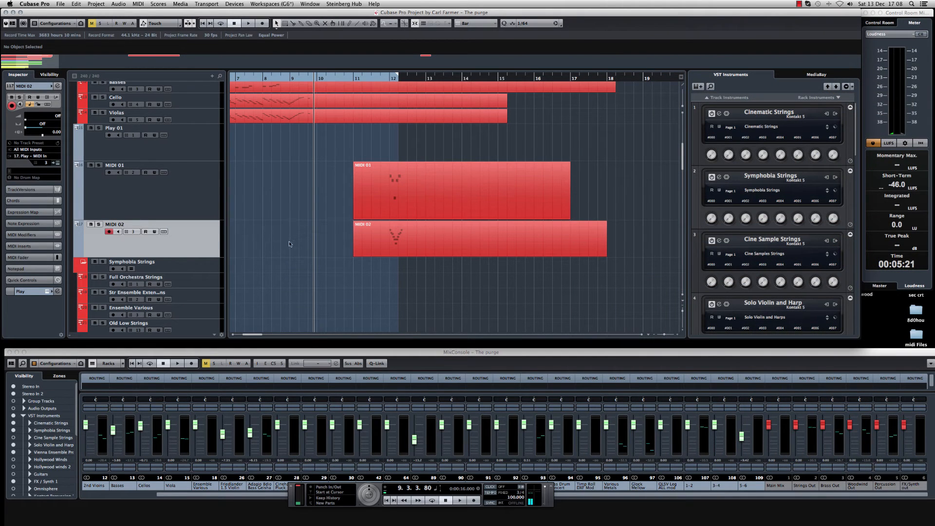
mouse_move(580, 272)
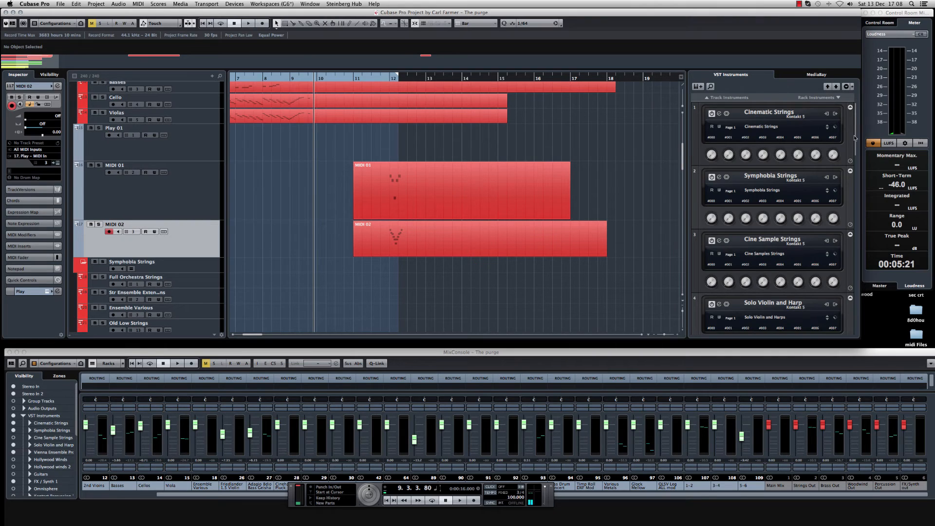
mouse_move(854, 138)
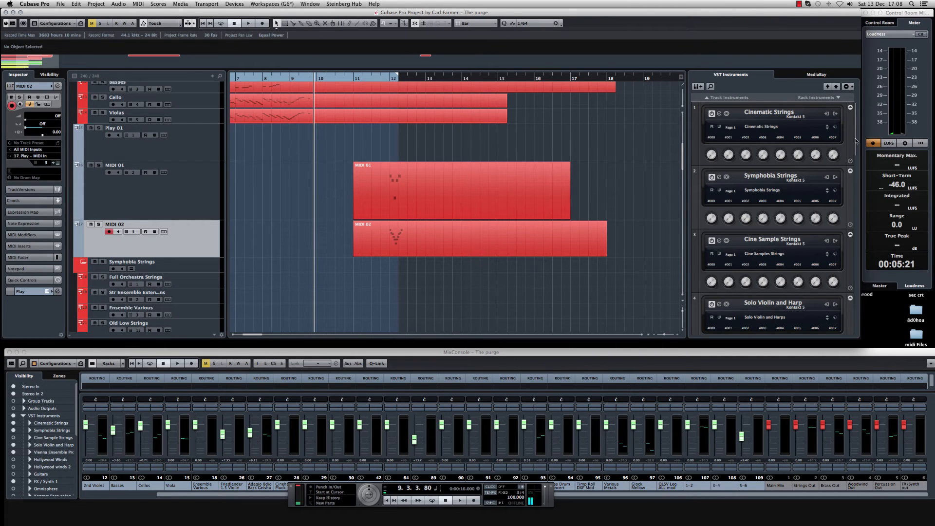
Bring up the EastWest Play violin instrument and show its player controls for the loaded patch.
scroll("down", 3)
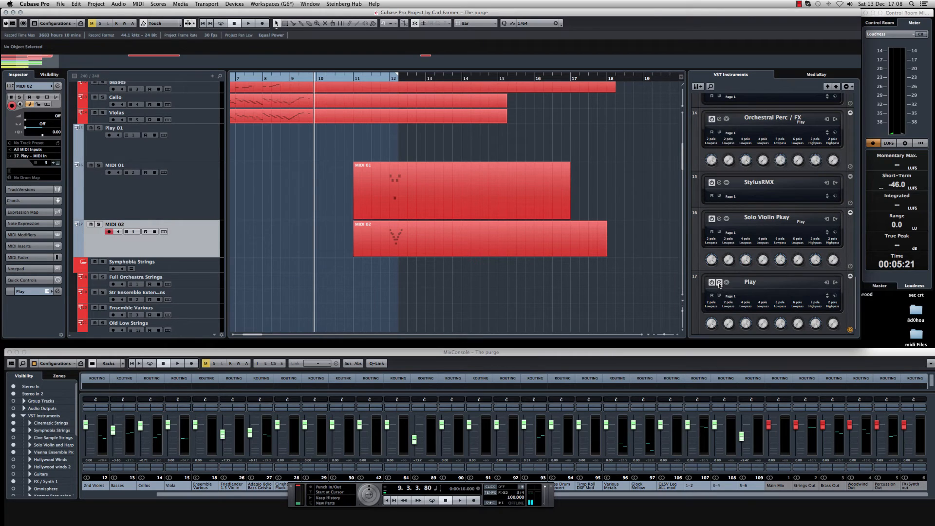
left_click(711, 282)
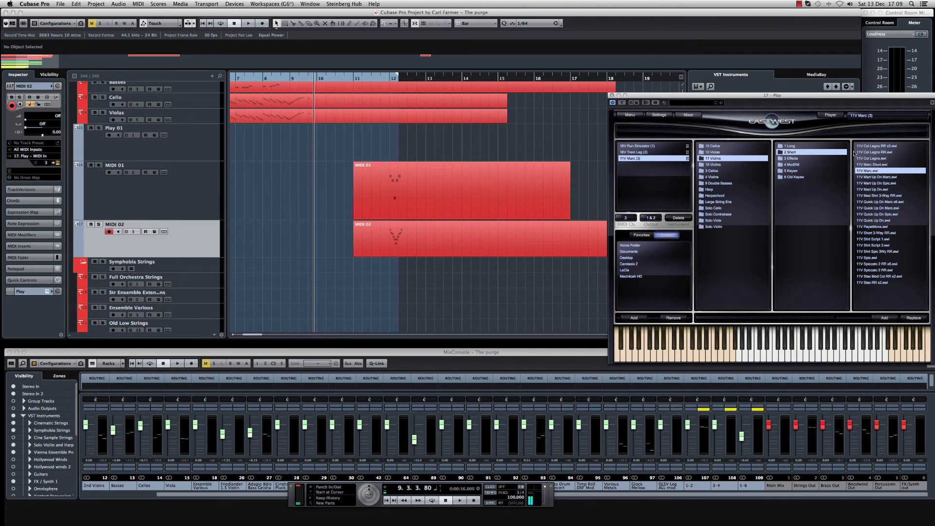
left_click(888, 115)
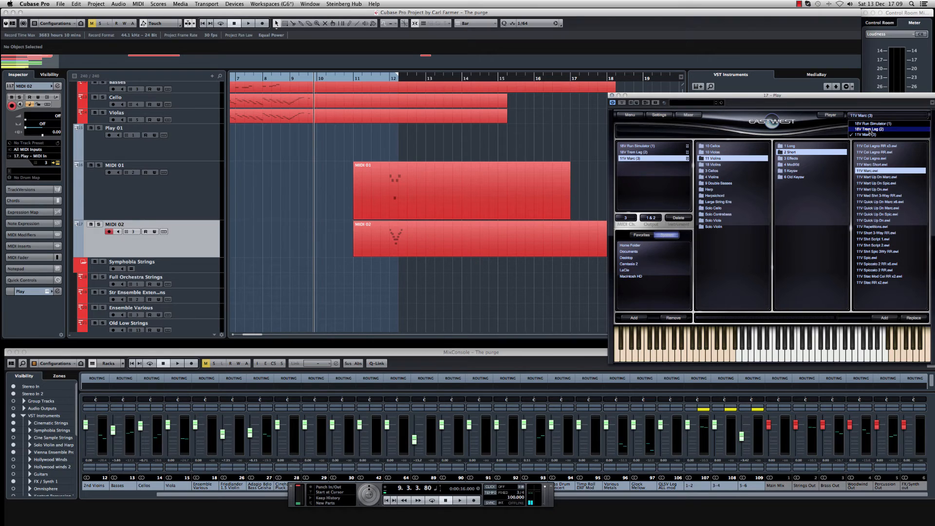
left_click(889, 128)
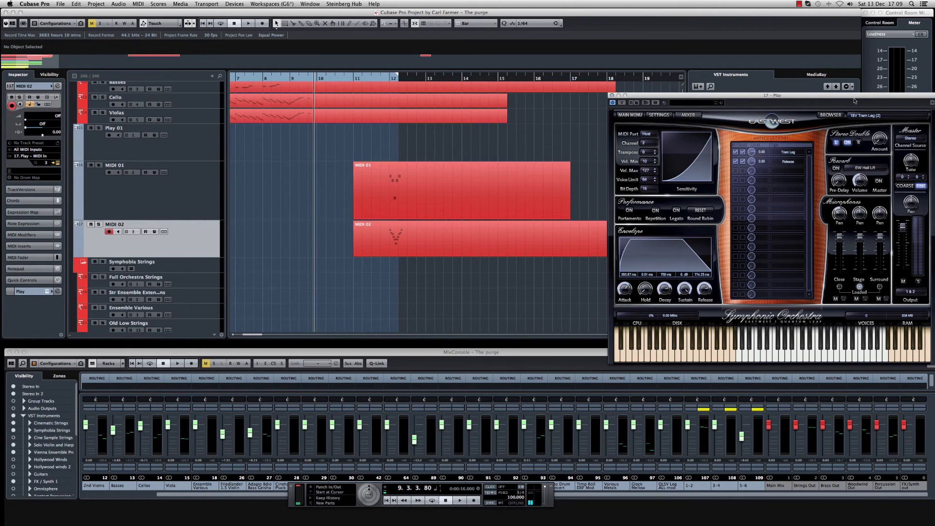
mouse_move(773, 356)
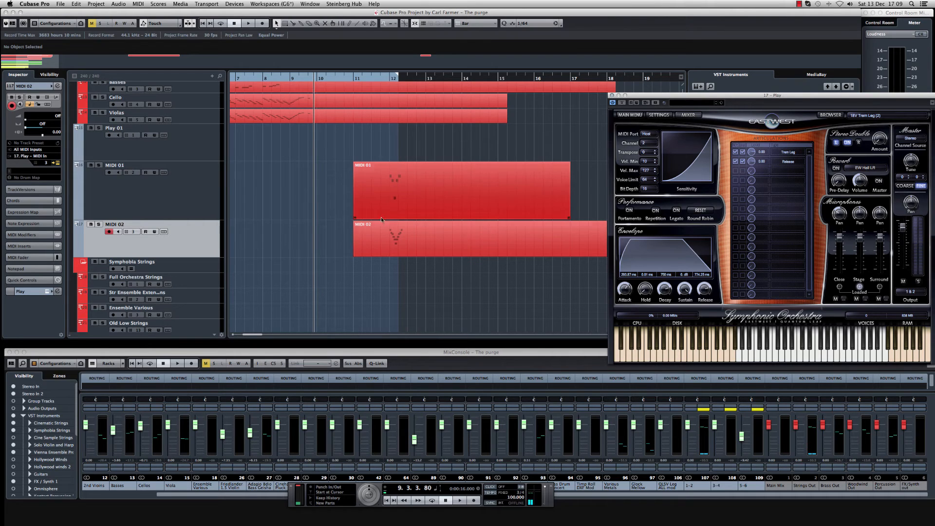
mouse_move(423, 183)
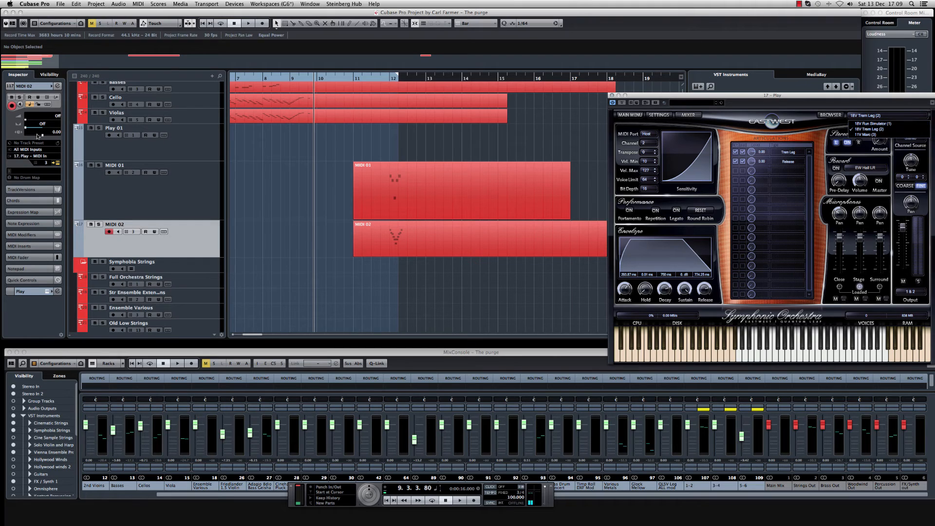
Rename the Play 01 track to 'Run sim' and the MIDI tracks to 'Trem' and 'Marc'.
left_click(126, 128)
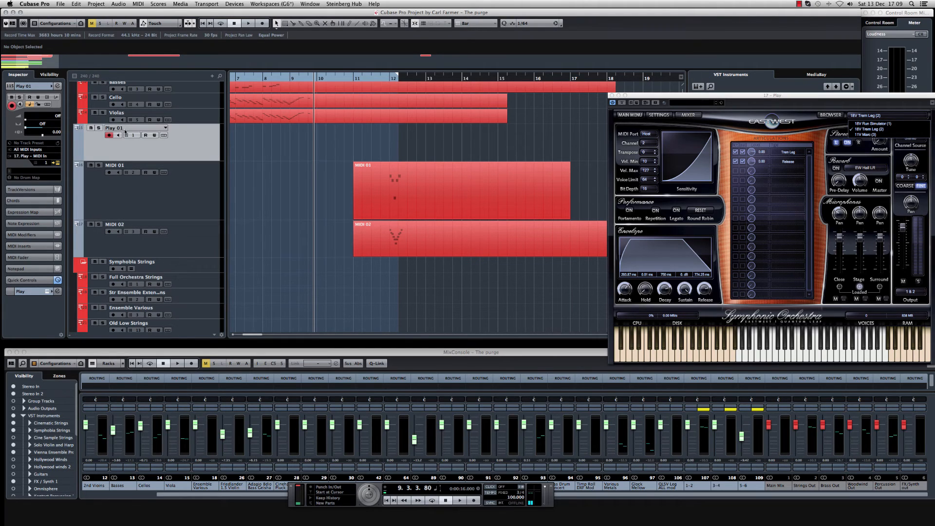
double_click(114, 127)
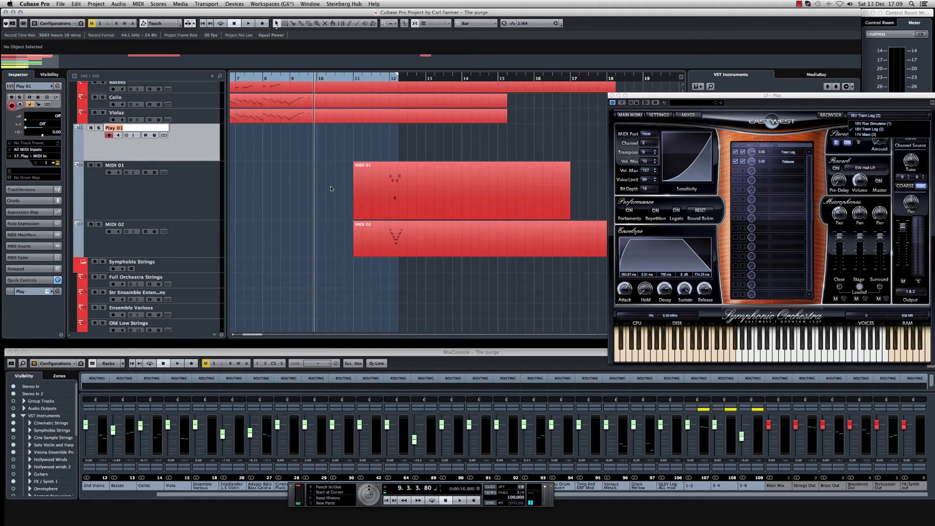
type("Run sim")
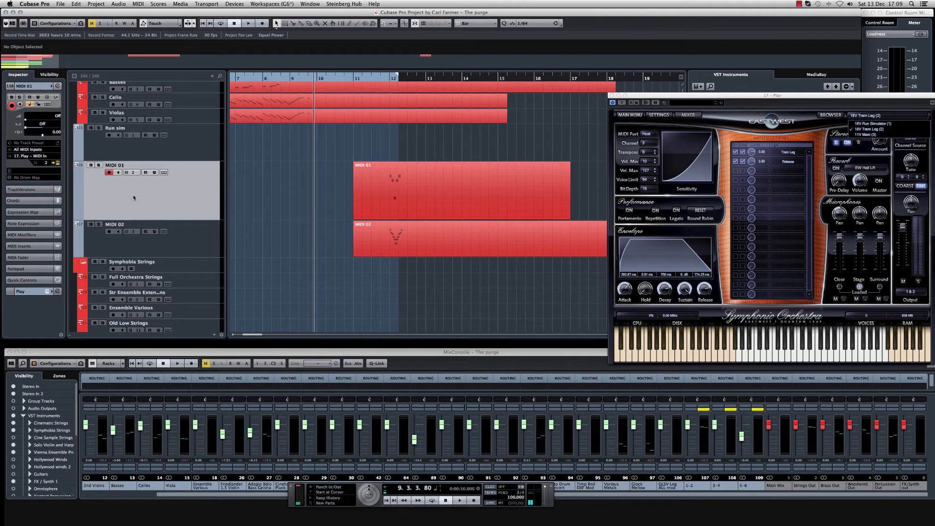
double_click(114, 164)
type("Trem")
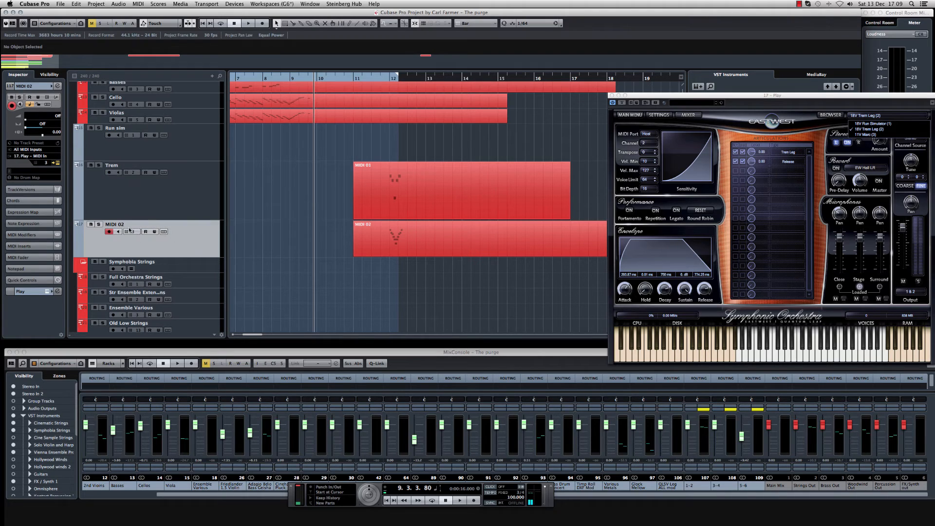
left_click(132, 224)
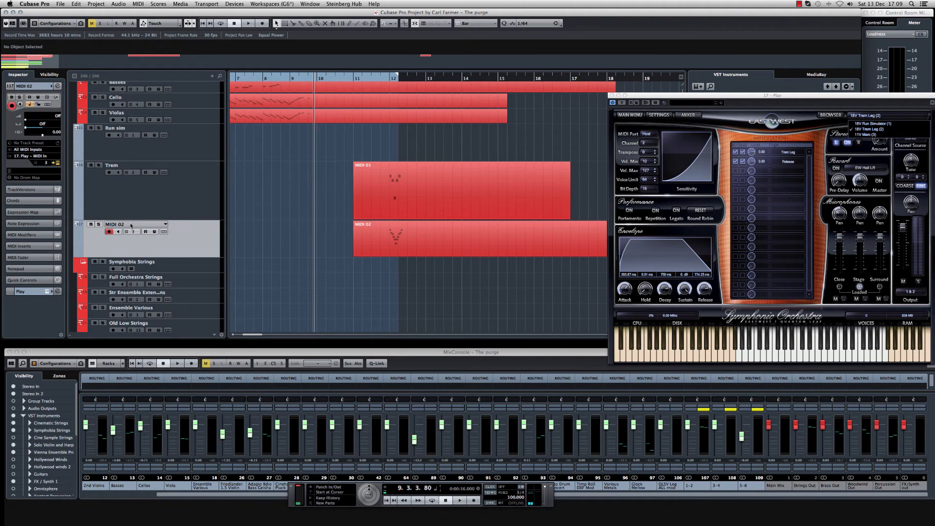
type("Marc")
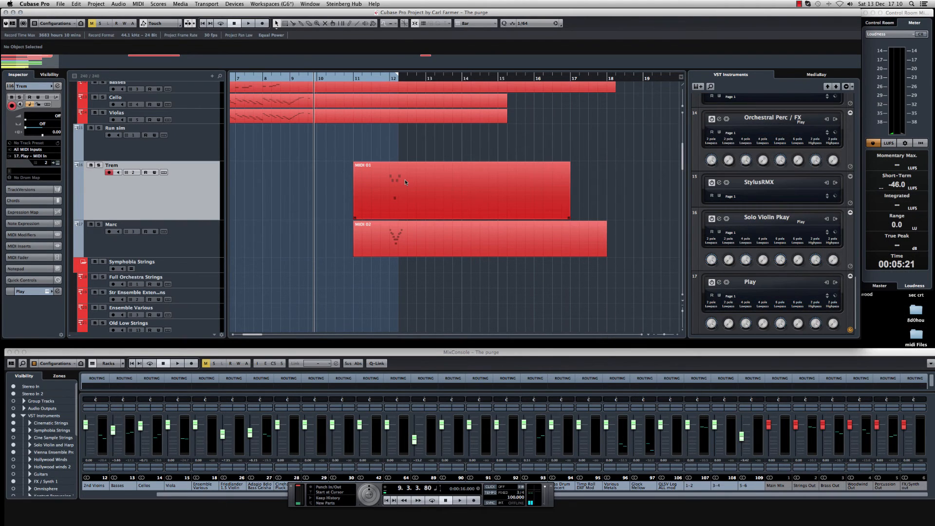
mouse_move(411, 185)
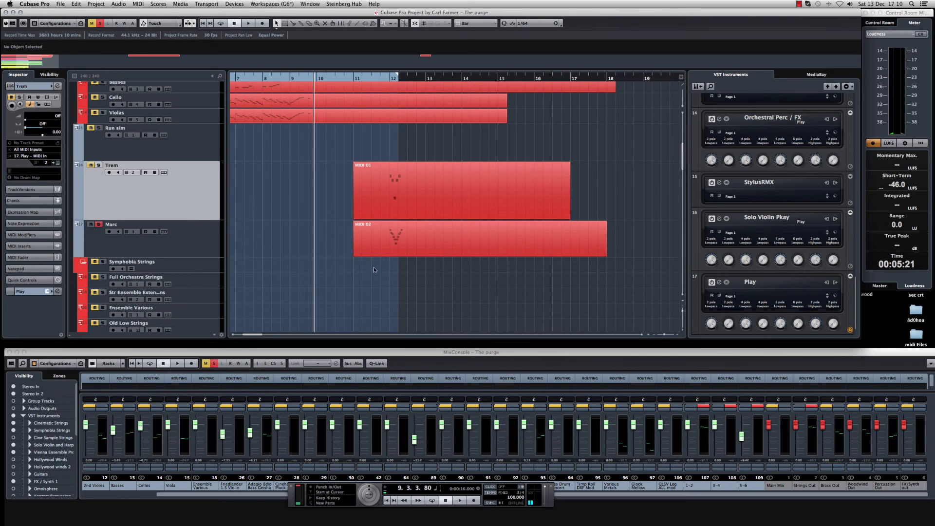
double_click(481, 239)
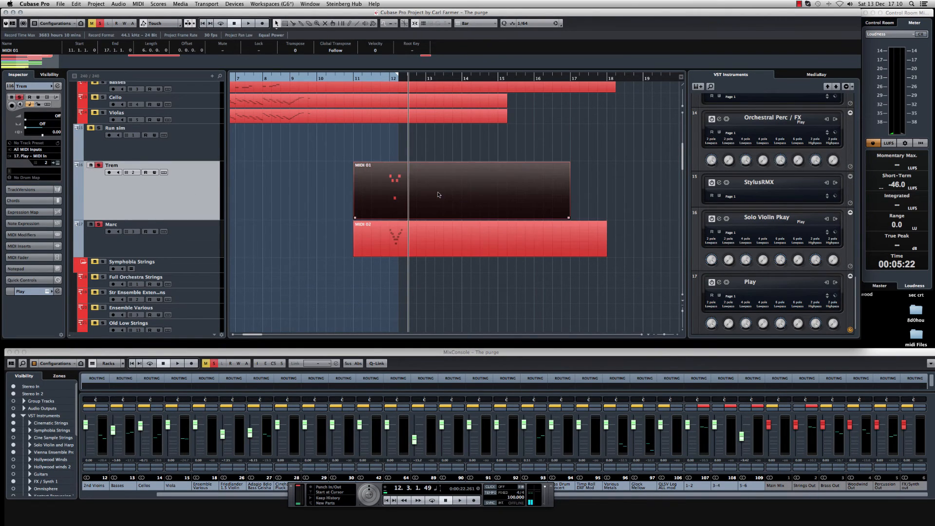
View the Trem part at note level, set playback to bar 12 and nudge the low C#2 note into place.
double_click(439, 191)
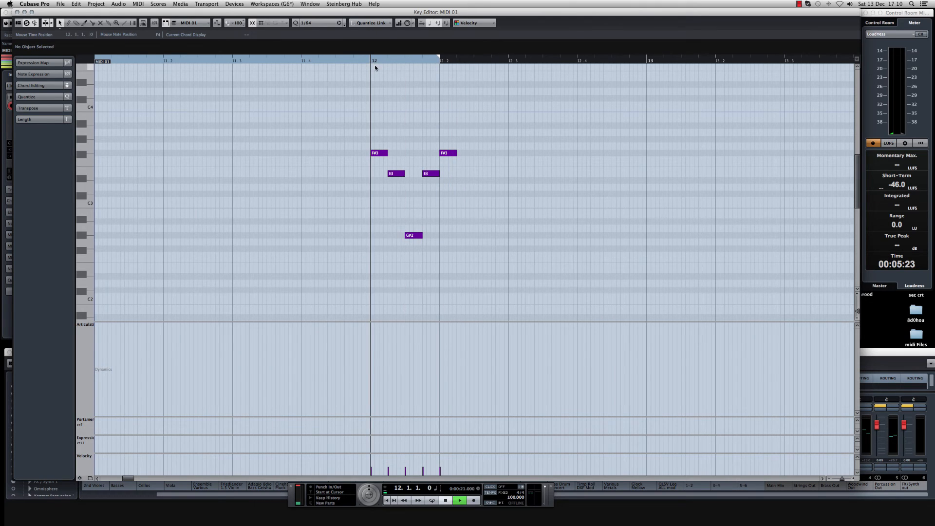
left_click(458, 500)
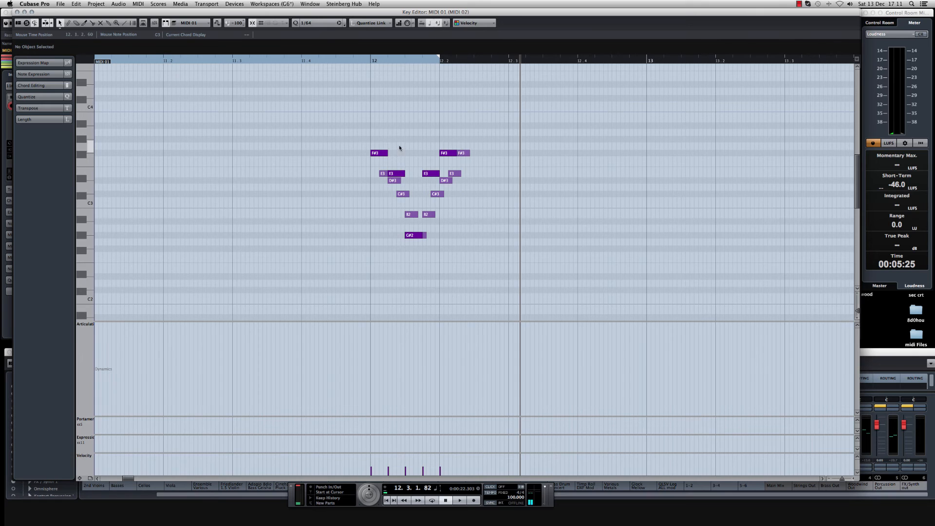
left_click(394, 173)
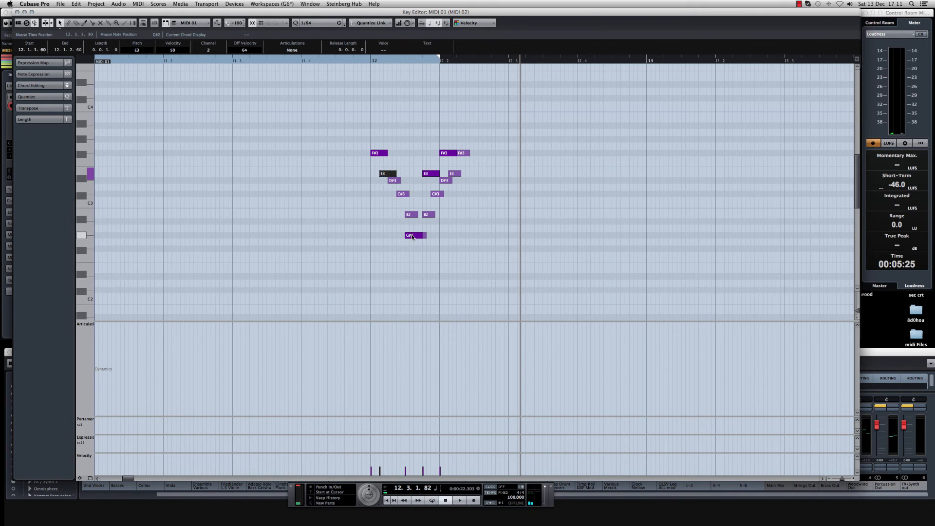
left_click_drag(416, 235, 427, 235)
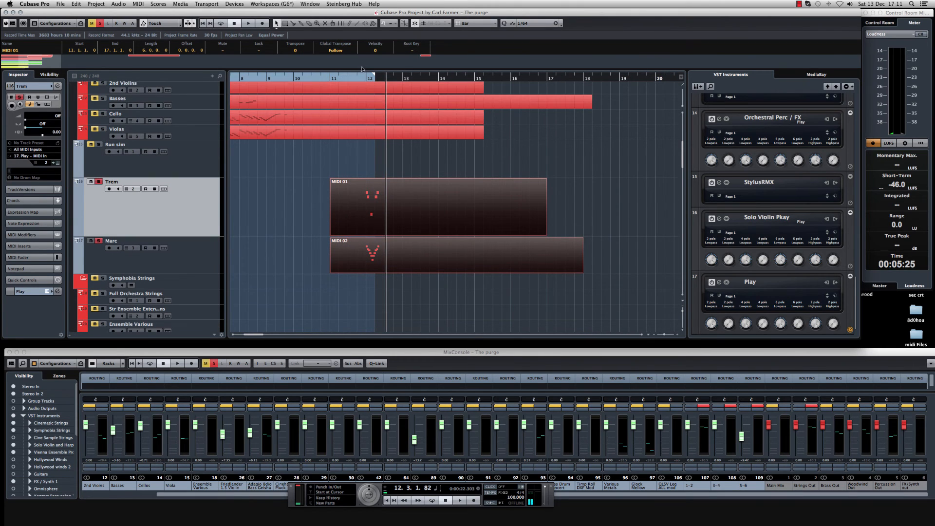
Record the rising run into the Marc part at bar 13, then select the Trem part.
left_click(248, 22)
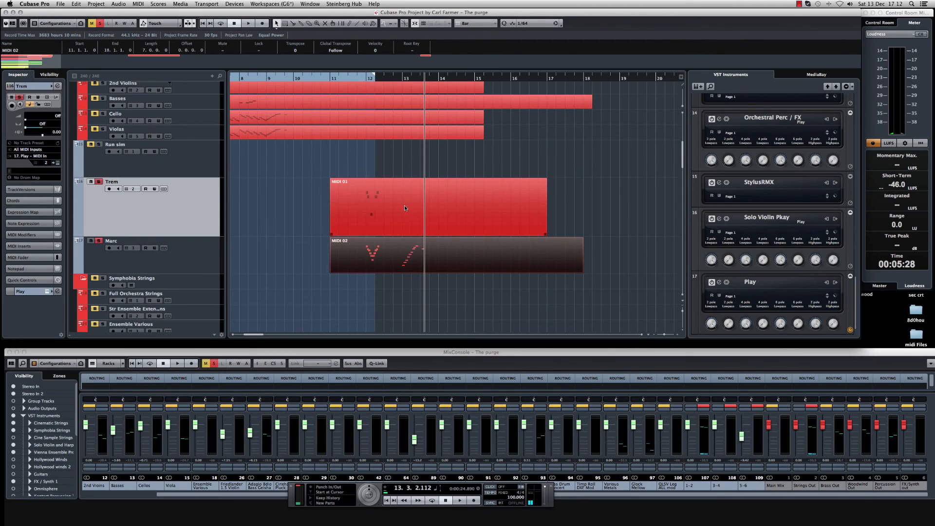
left_click(438, 206)
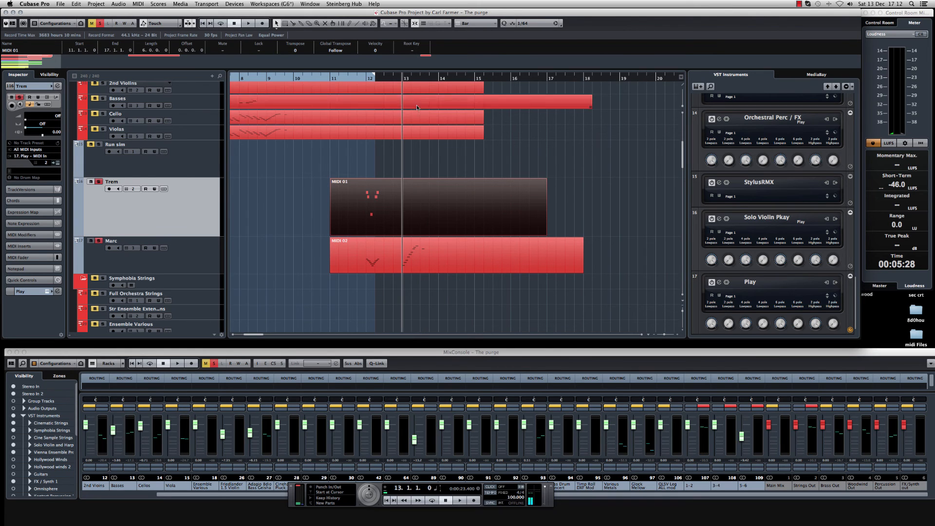
Edit the Trem part at note level with playback at bar 13 to add the matching rising run.
double_click(436, 207)
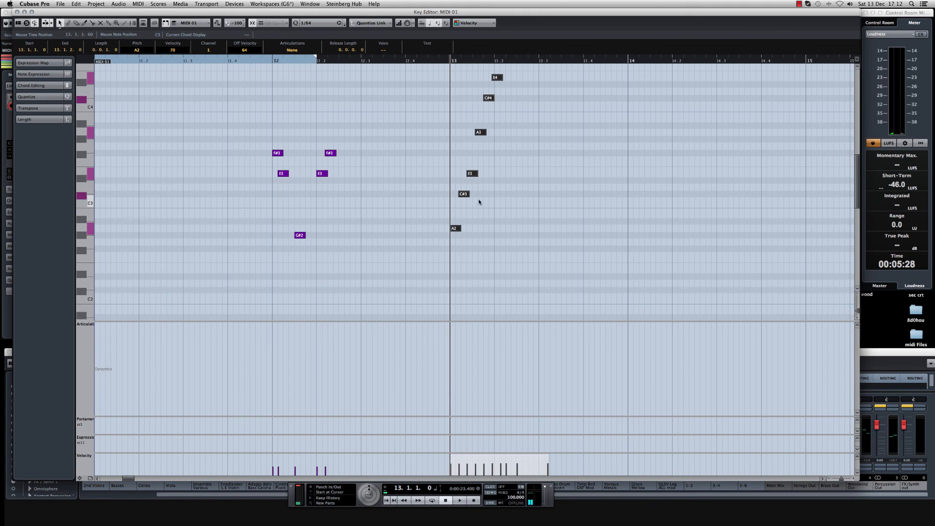
left_click(458, 500)
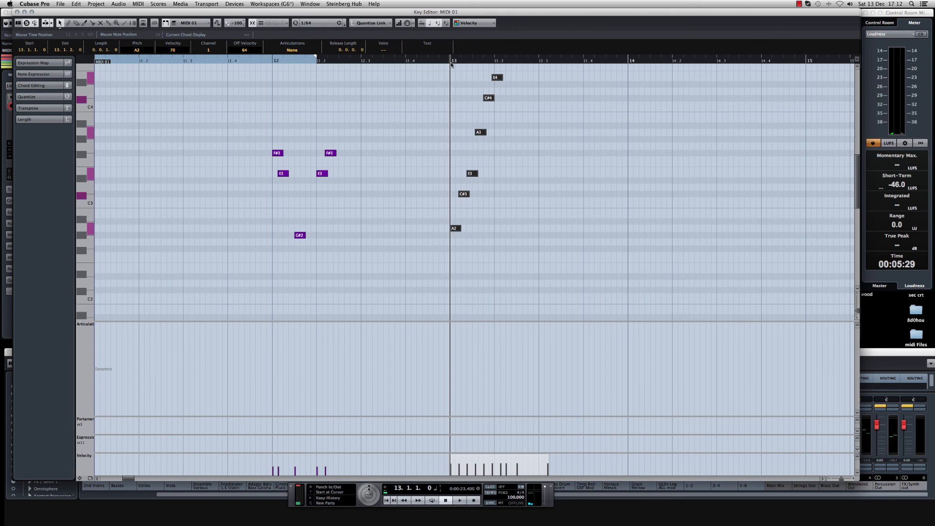
left_click(459, 500)
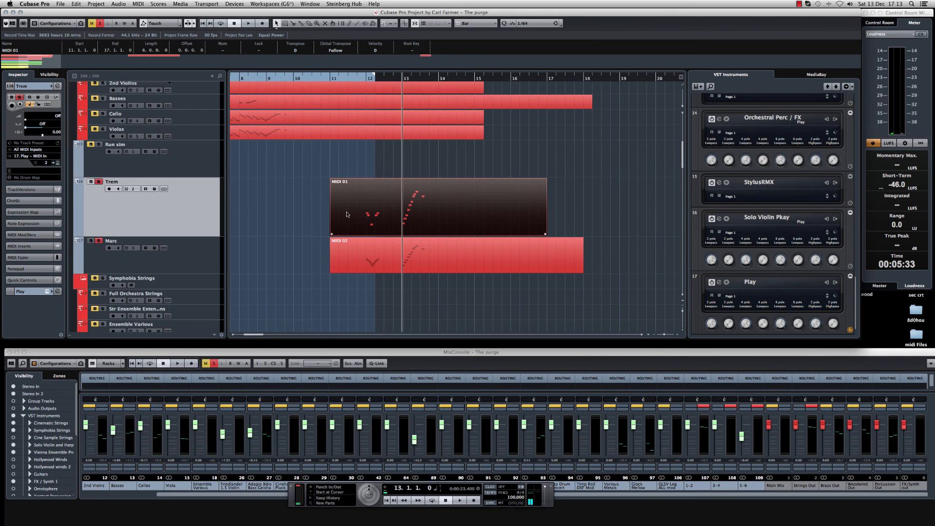
left_click(246, 22)
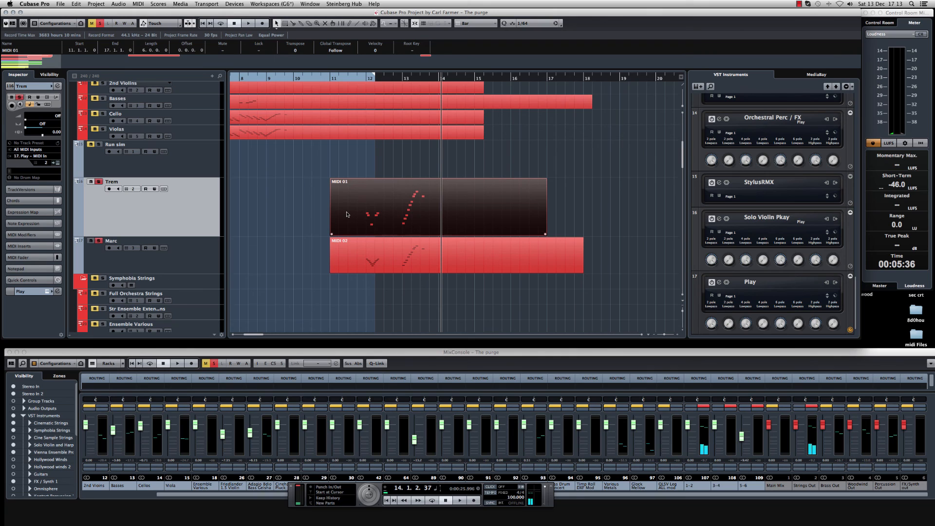
mouse_move(442, 189)
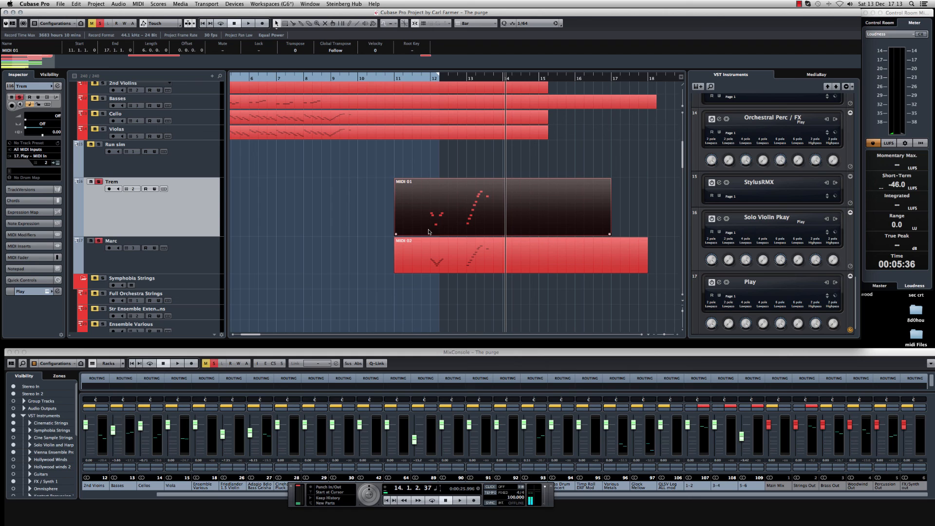
mouse_move(495, 196)
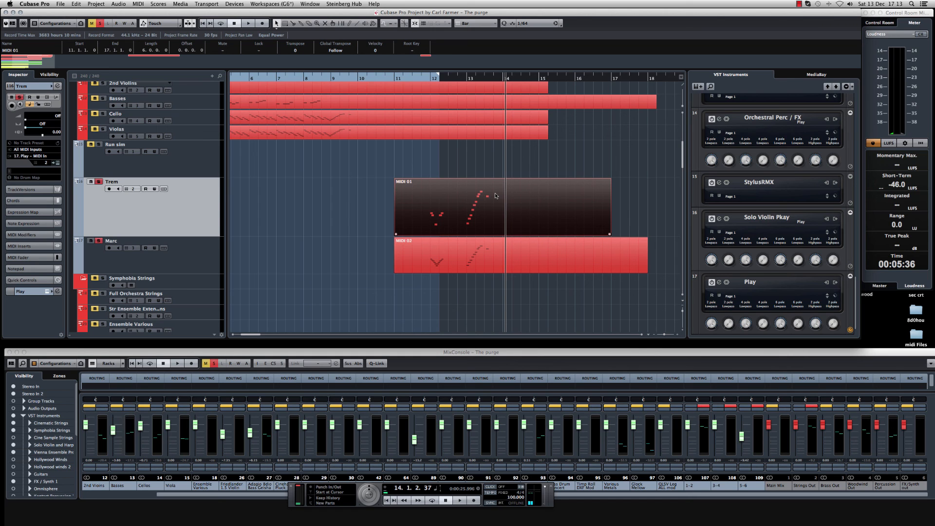